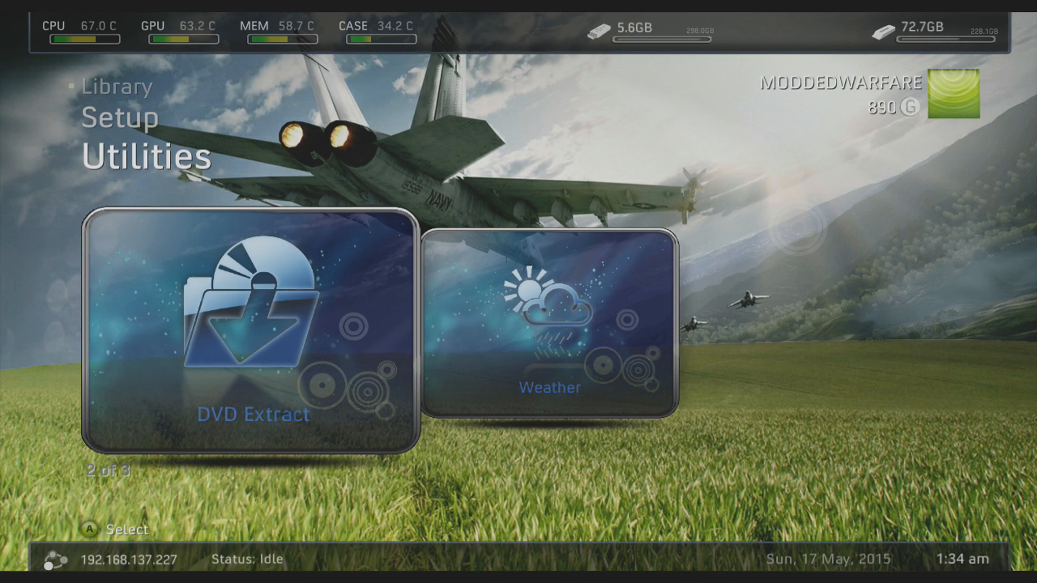
- In DVD Extract, set the destination to Hdd1:\games and start a new directory
left_click(251, 331)
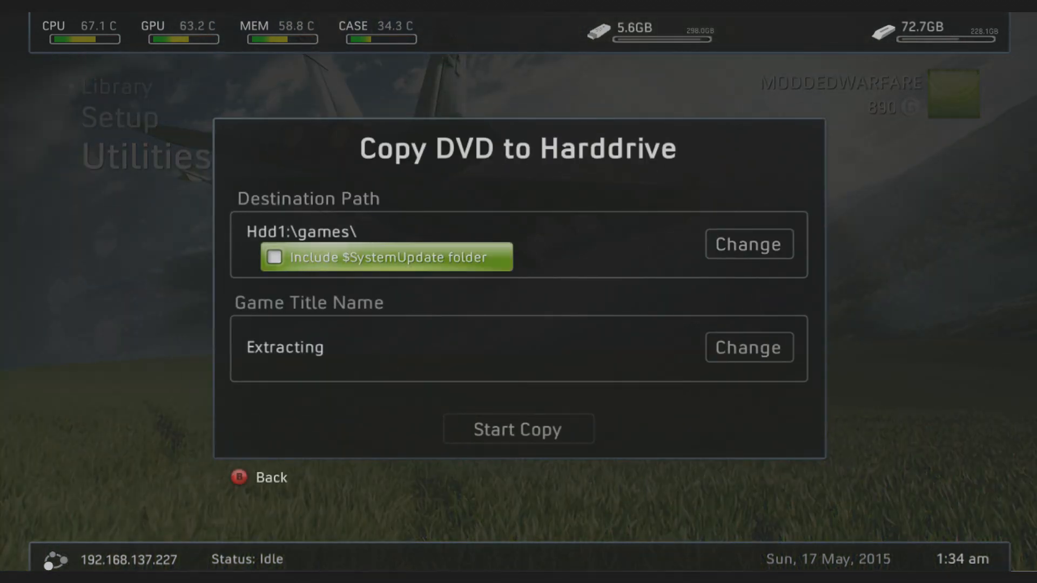
left_click(274, 257)
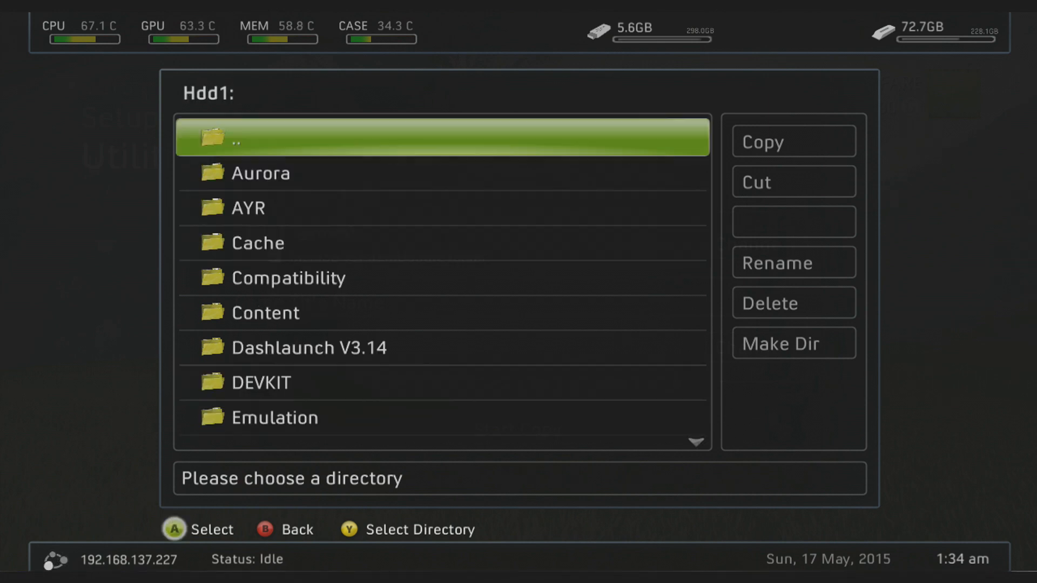
scroll("down", 3)
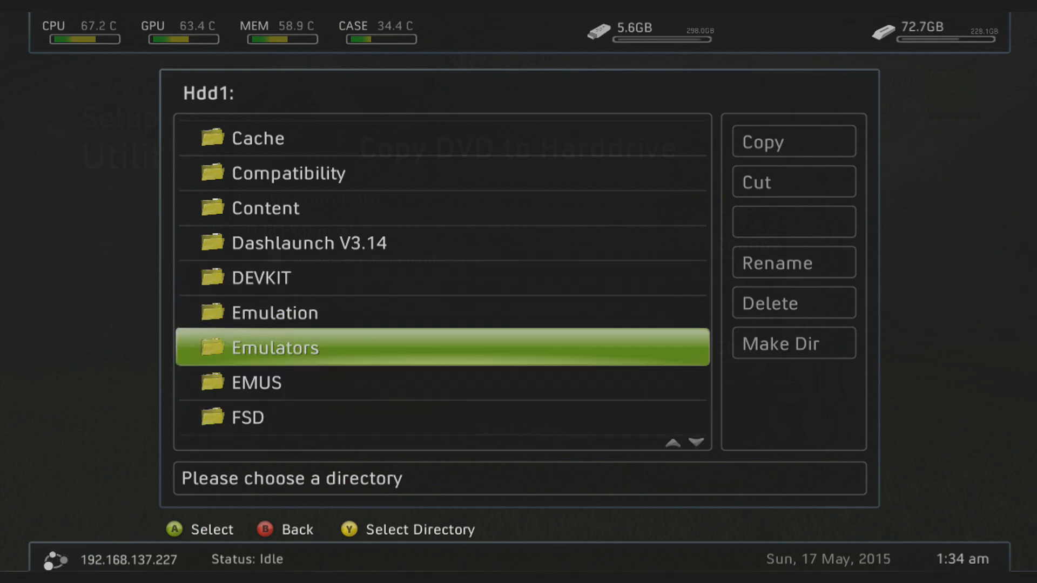
scroll("down", 3)
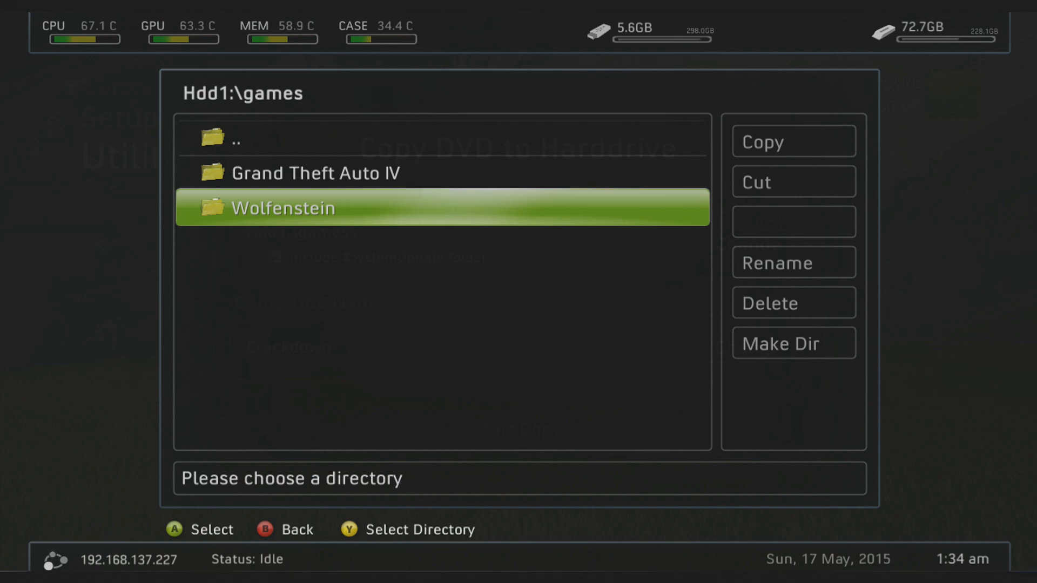
left_click(793, 182)
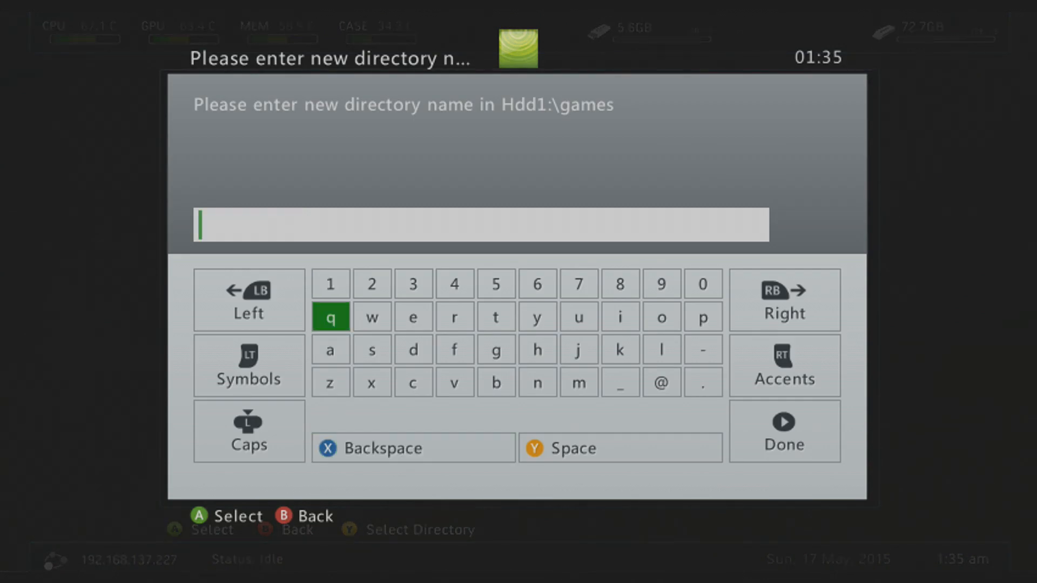
- Name the new folder 'crackdown' and confirm it as the destination, titled Crackdown
left_click(537, 383)
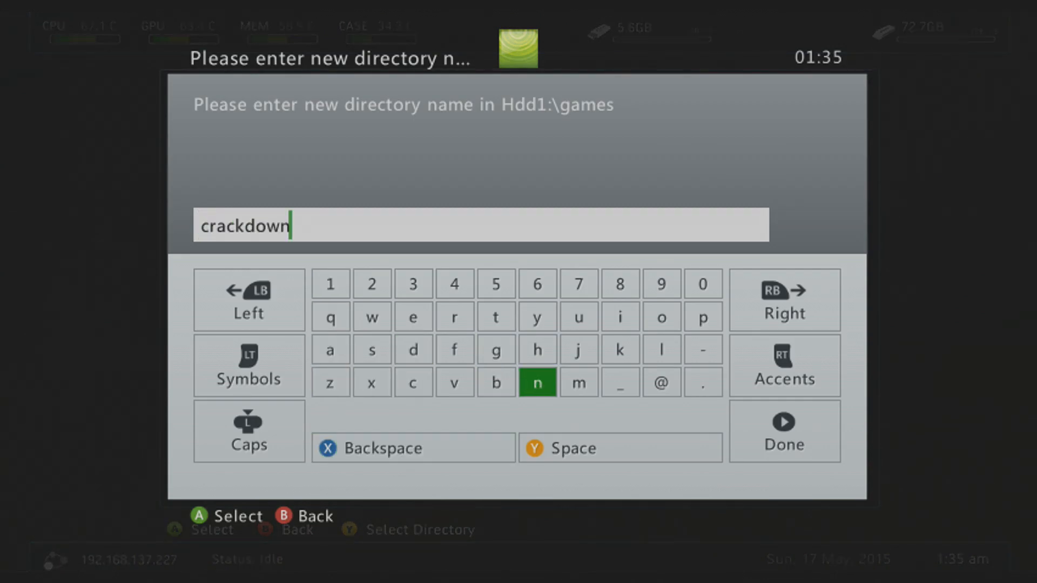
left_click(784, 433)
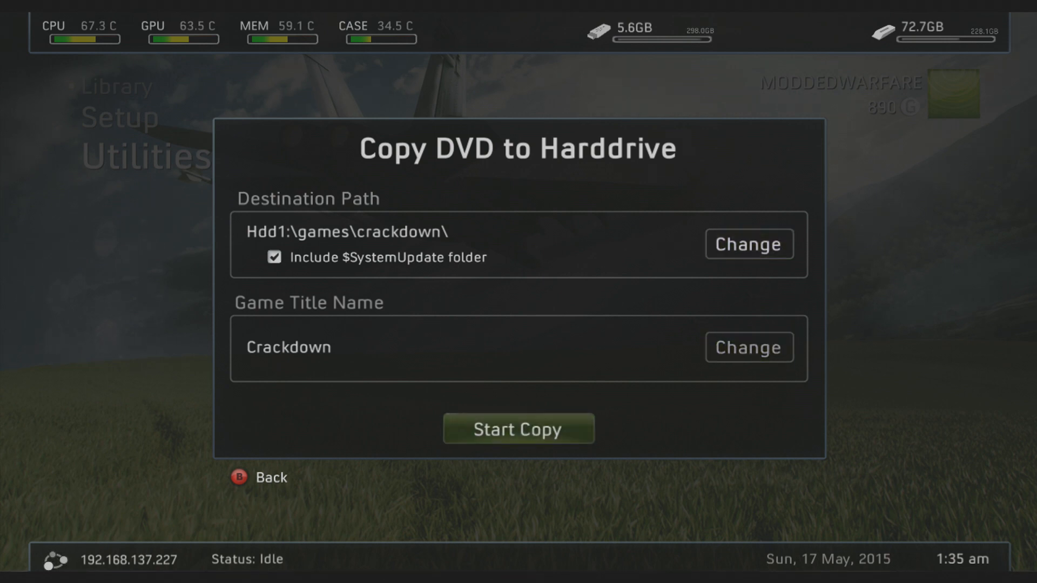
mouse_move(749, 347)
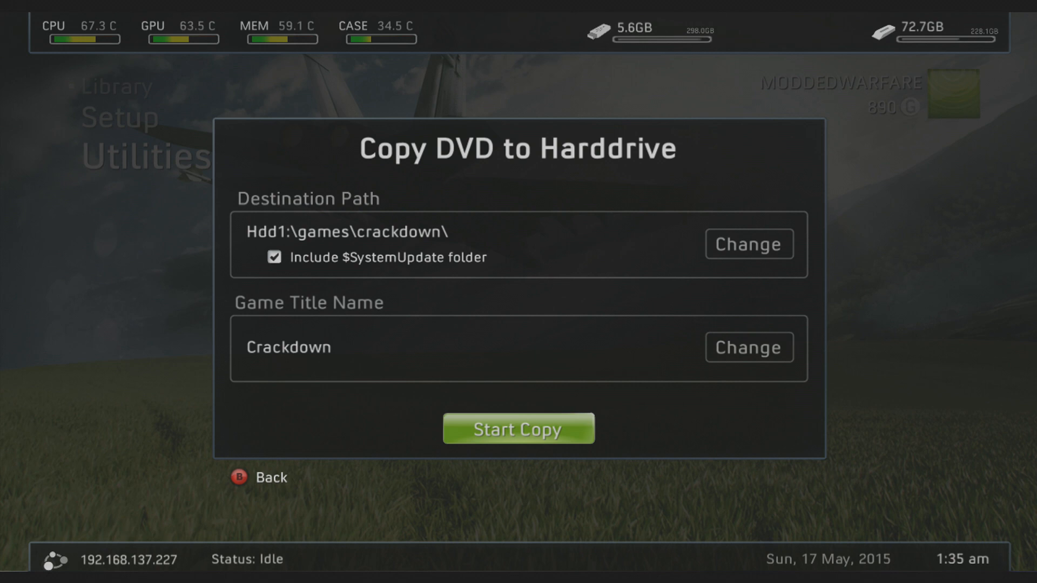
- Start copying the disc into Hdd1:\games\crackdown
left_click(518, 428)
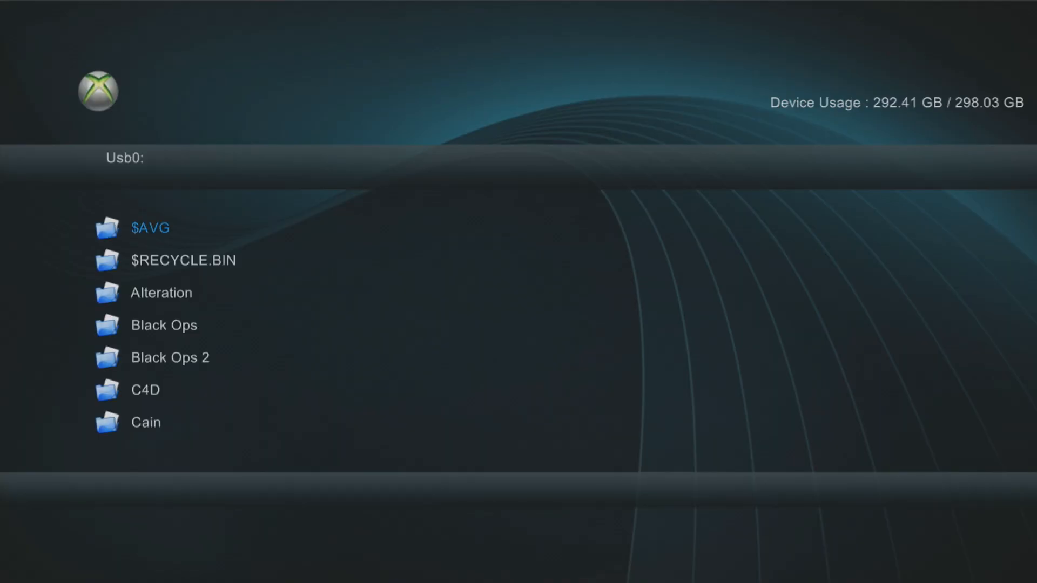
- Delete the old Crackdown folder and reopen the now-empty Hdd1:\games\crackdown
scroll("down", 3)
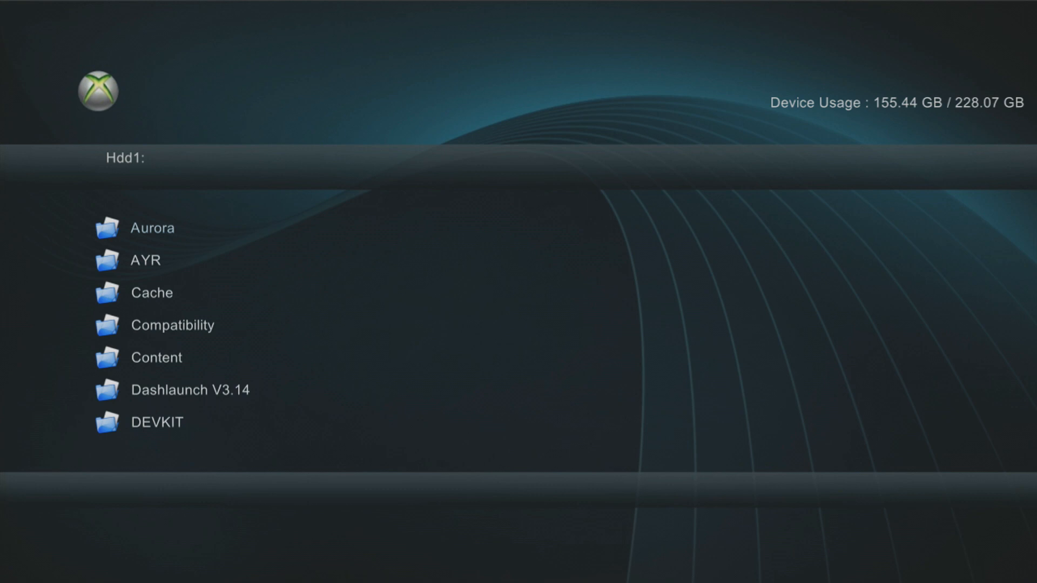
scroll("down", 3)
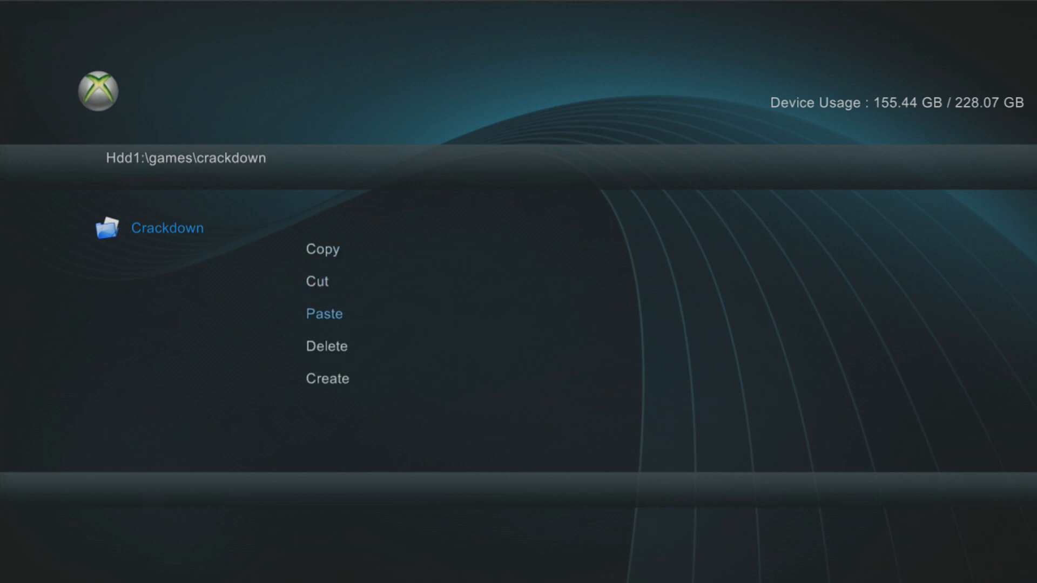
left_click(326, 346)
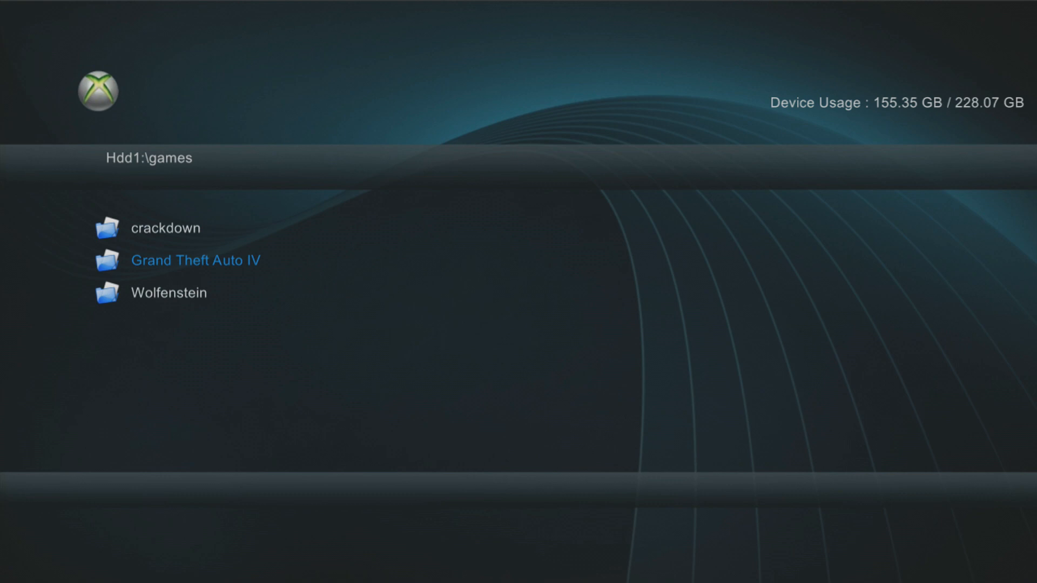
double_click(166, 228)
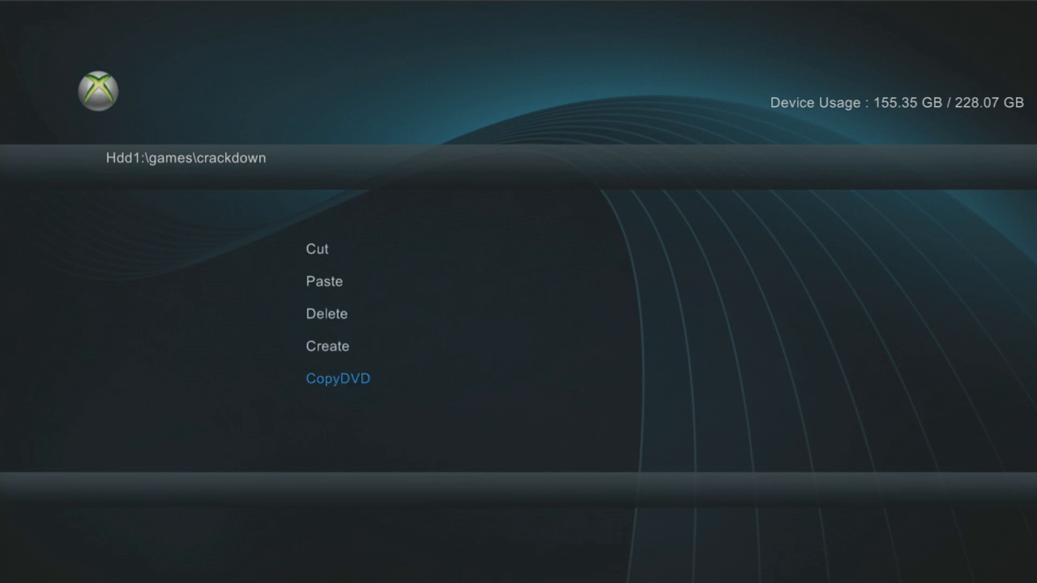
- Run CopyDVD and confirm the insert-DVD prompt to copy the disc into crackdown
left_click(337, 378)
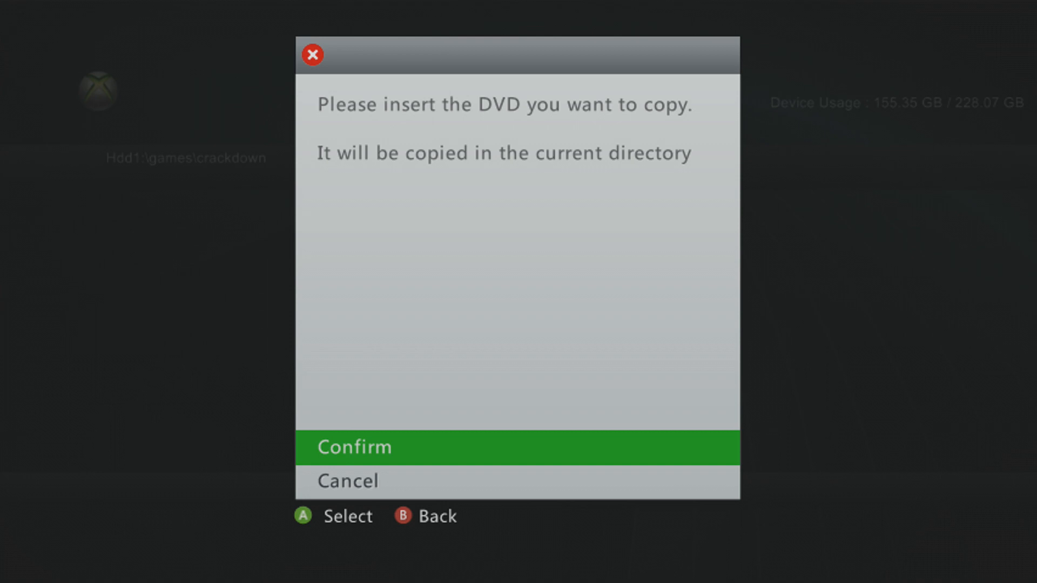
left_click(519, 448)
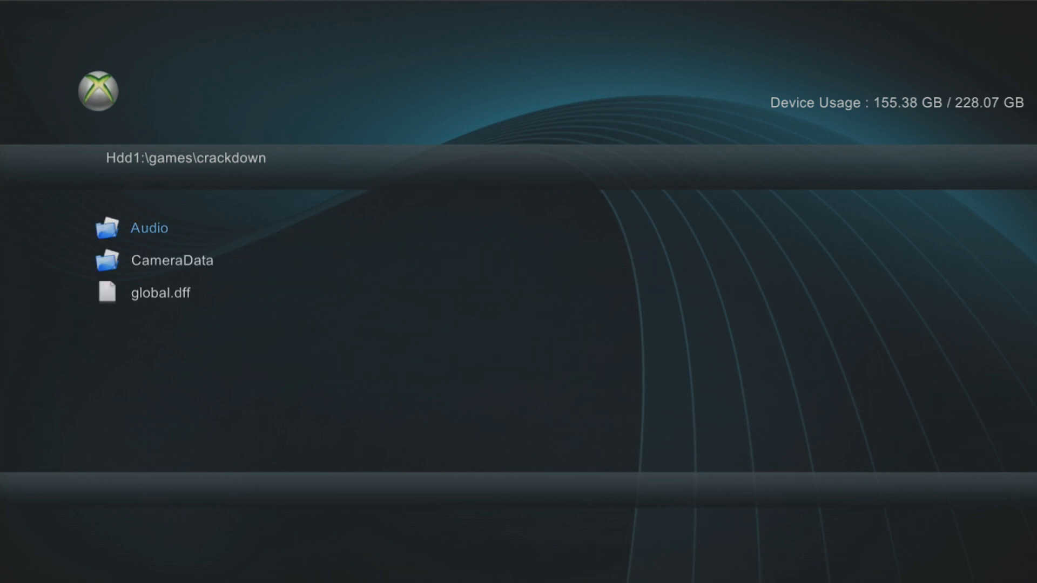
- Copy Dvd:\XUIFrontEnd and browse to Hdd1:\games\crackdown as the destination
key("Backspace")
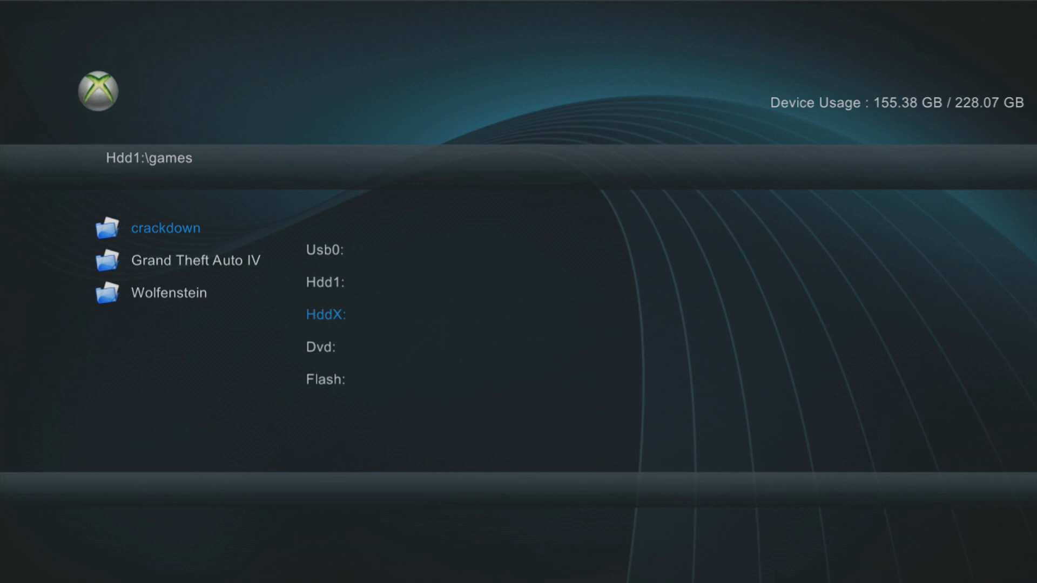
key("Down")
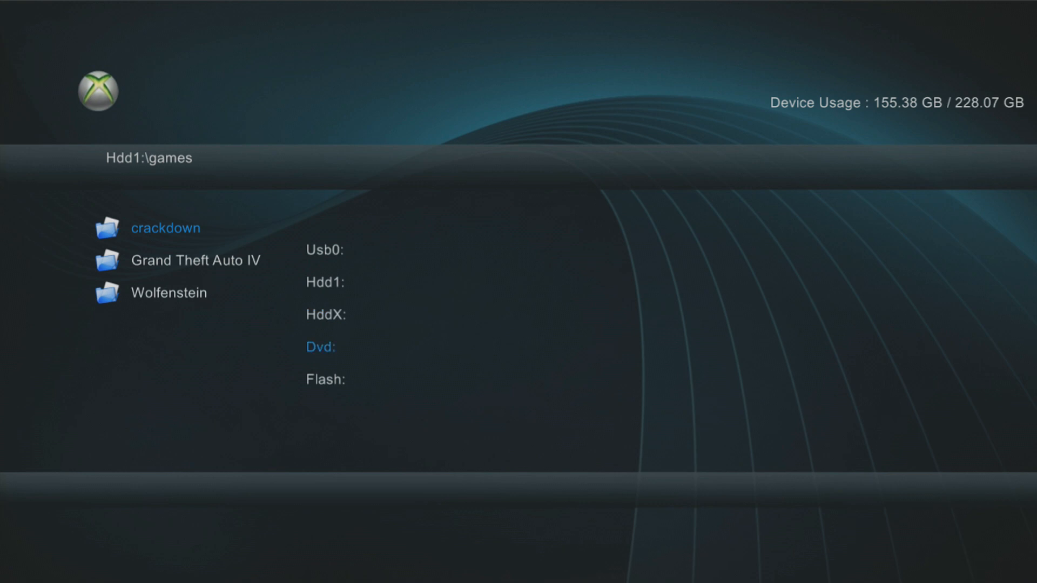
left_click(321, 347)
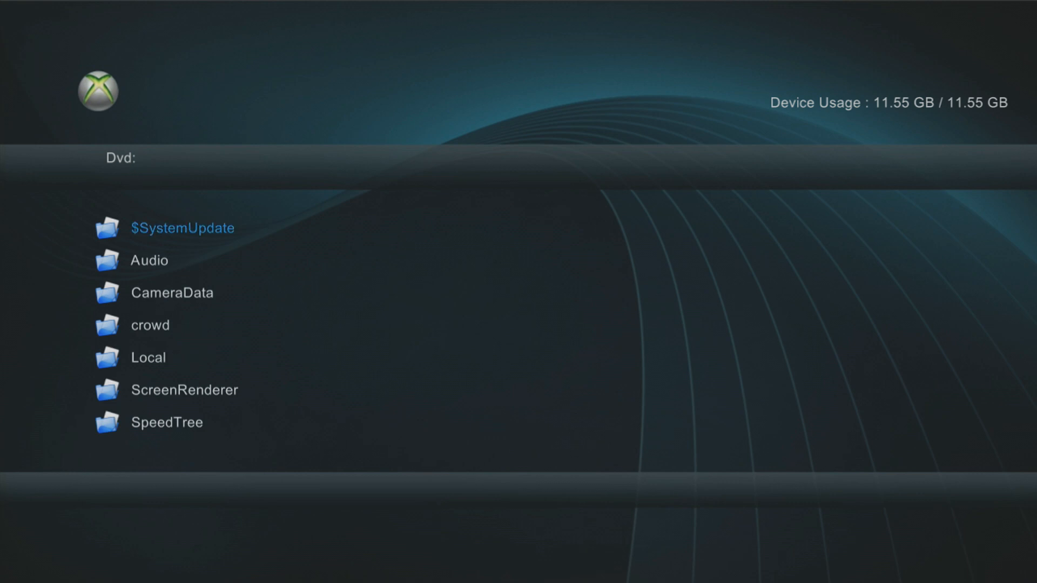
scroll("down", 3)
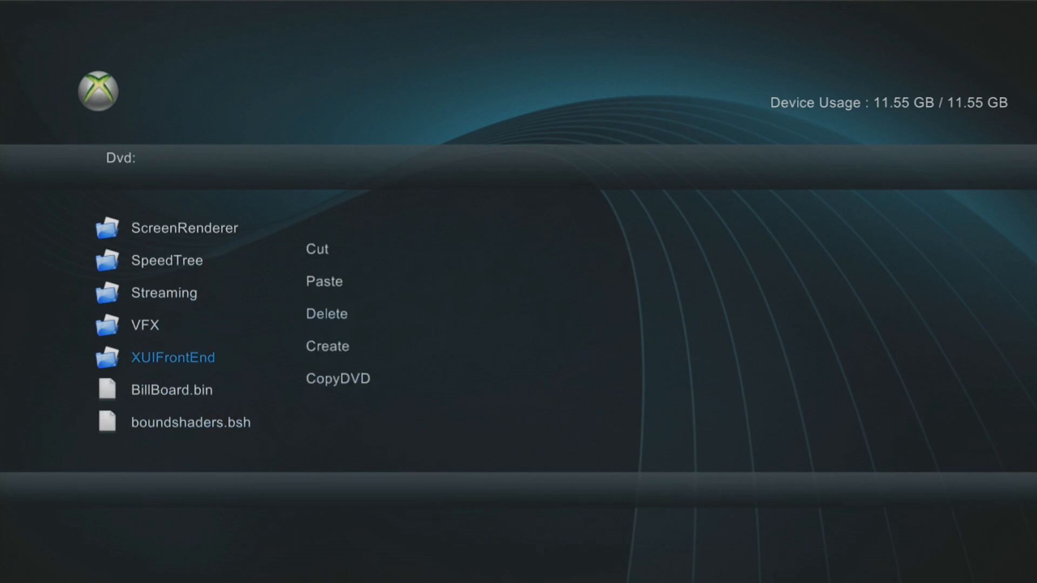
left_click(337, 379)
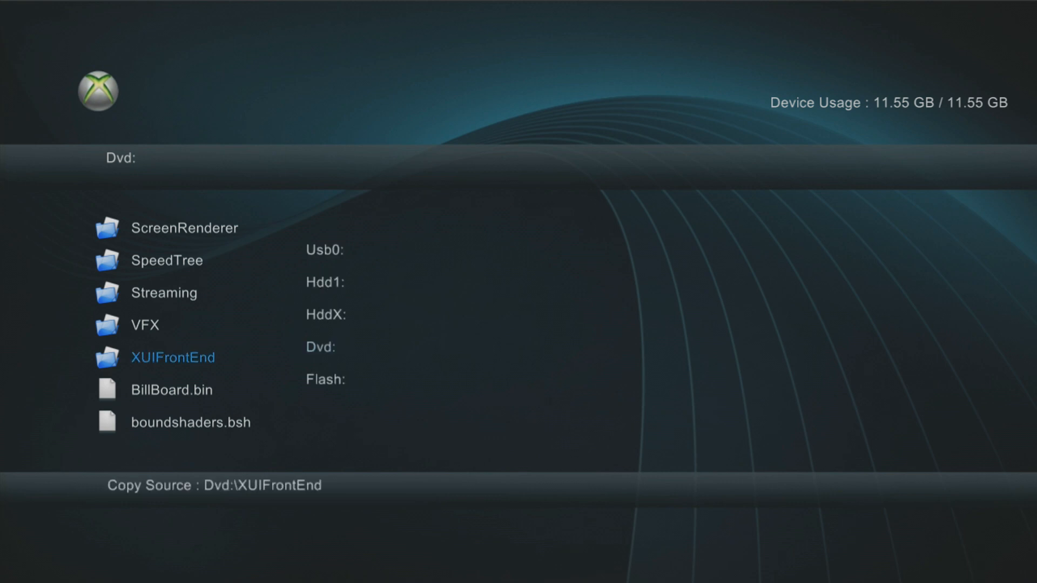
left_click(325, 282)
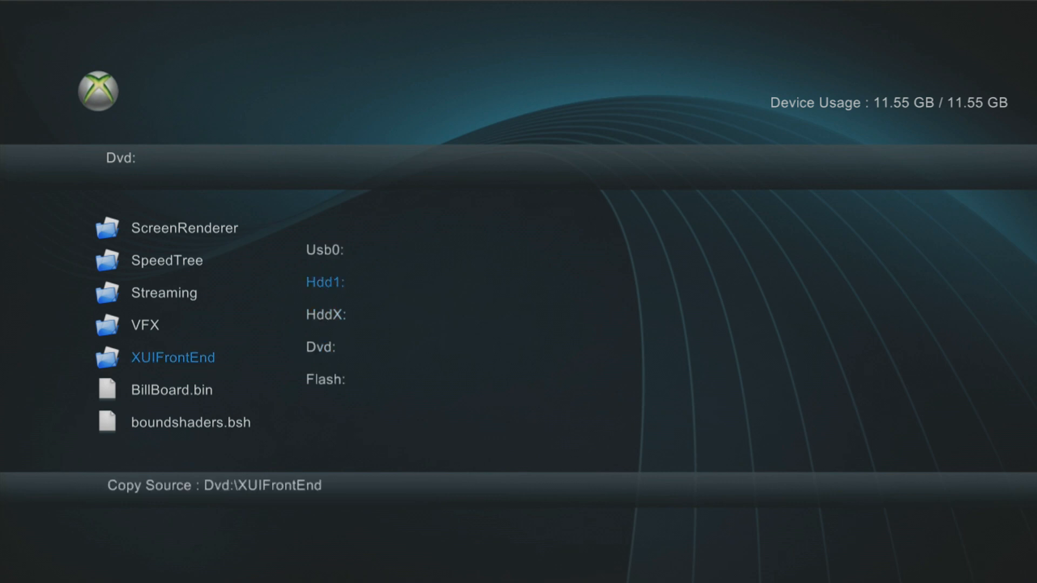
left_click(324, 249)
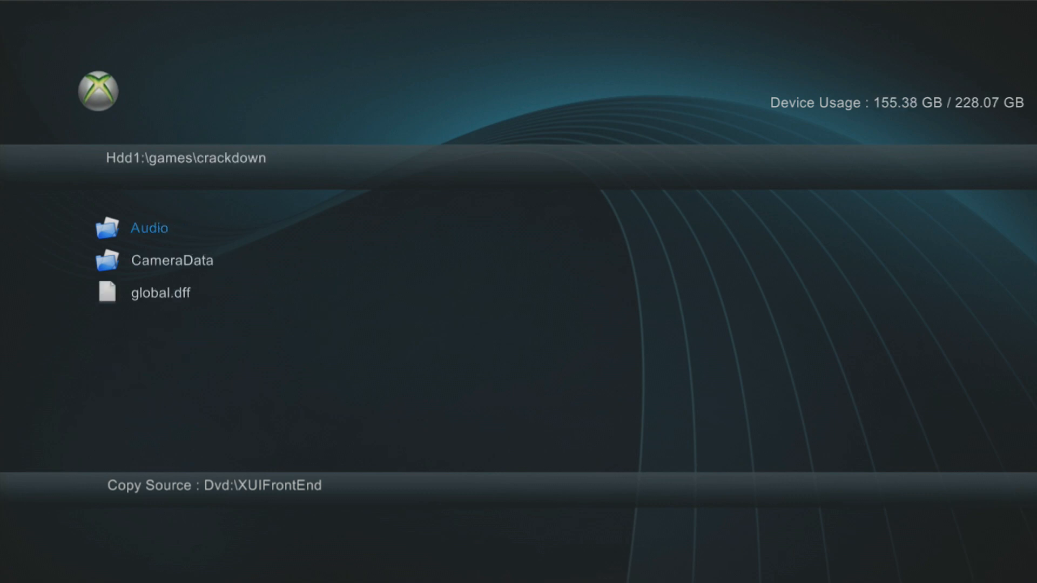
- Paste the XUIFrontEnd folder into Hdd1:\games\crackdown
left_click(149, 227)
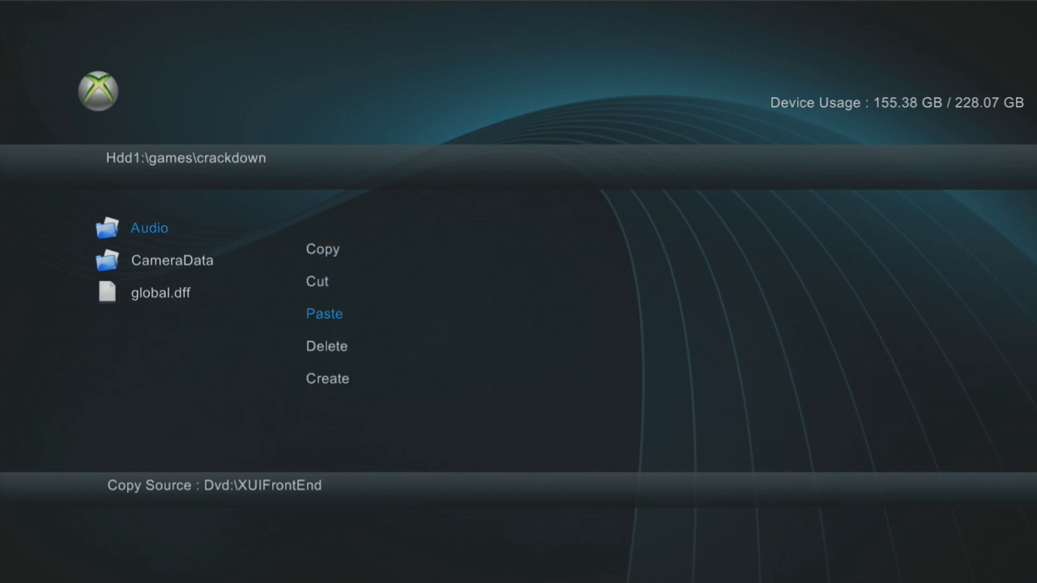
left_click(324, 313)
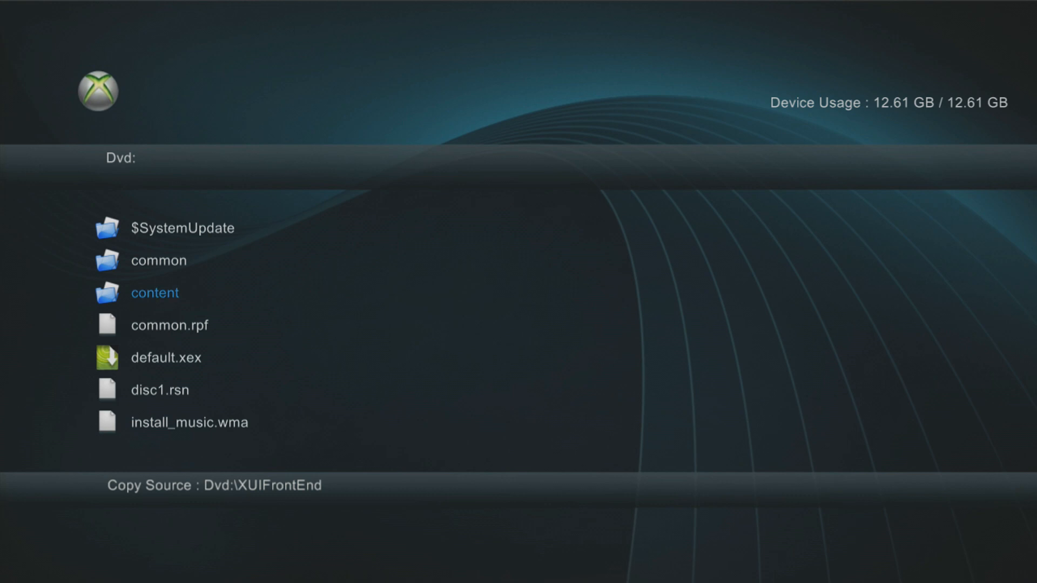
left_click(155, 293)
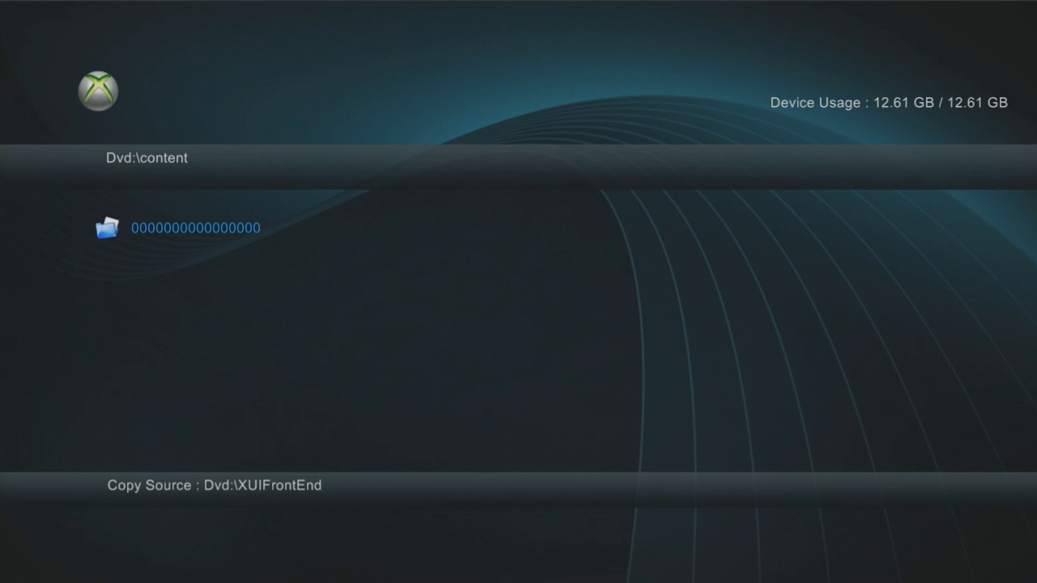
double_click(194, 227)
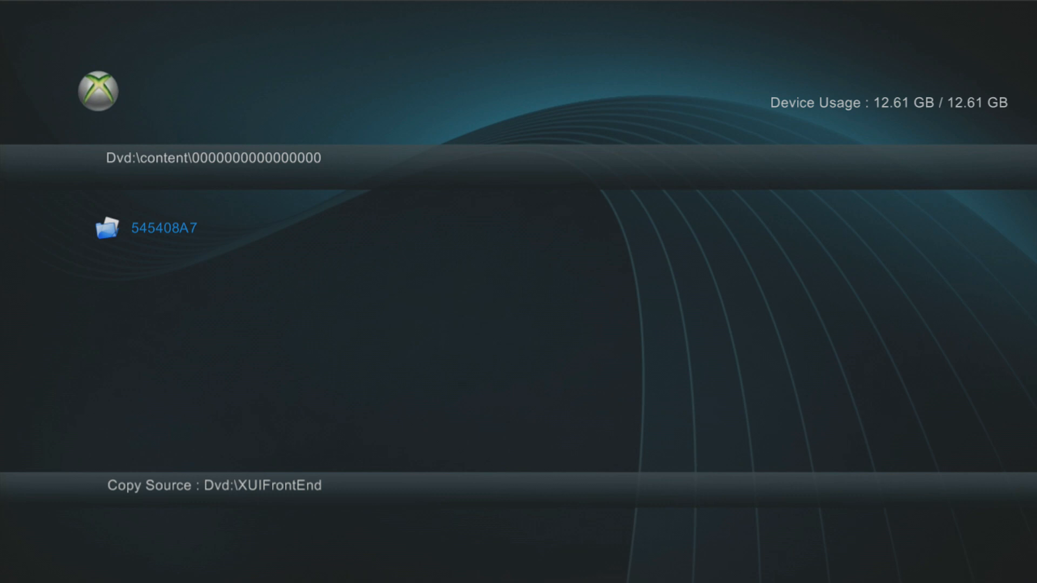
right_click(162, 227)
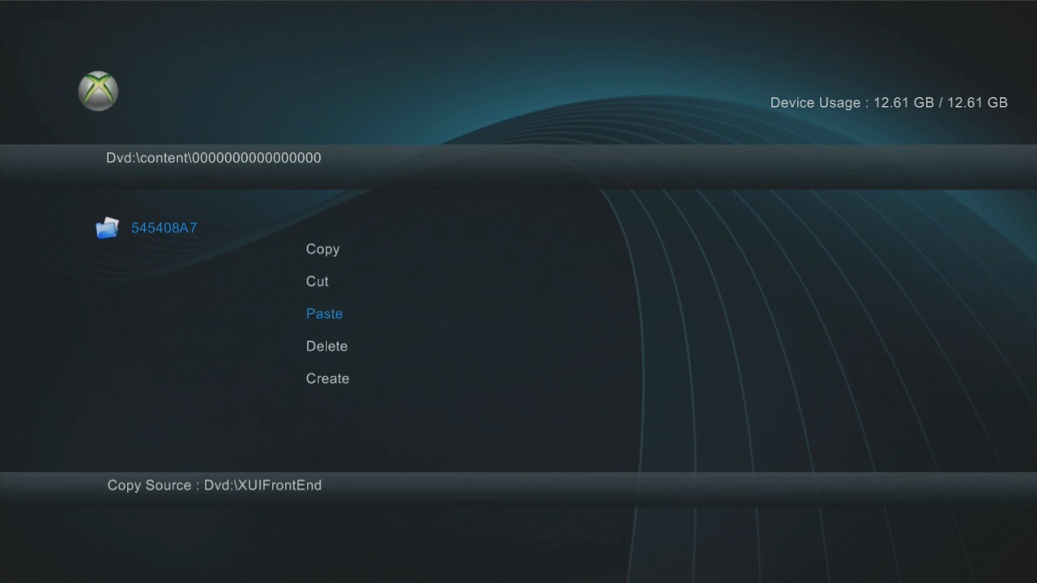
key("Up")
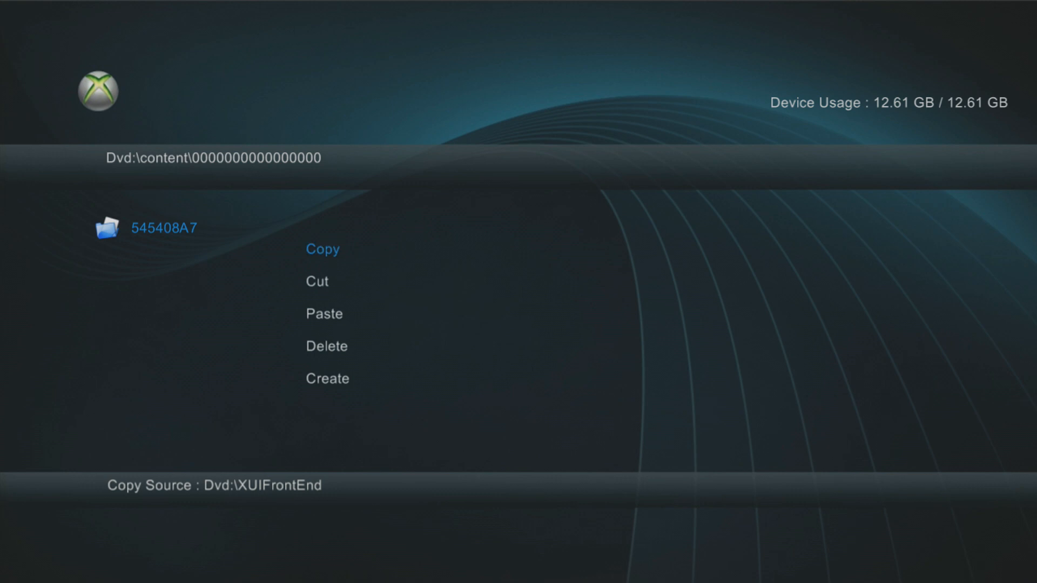
left_click(322, 250)
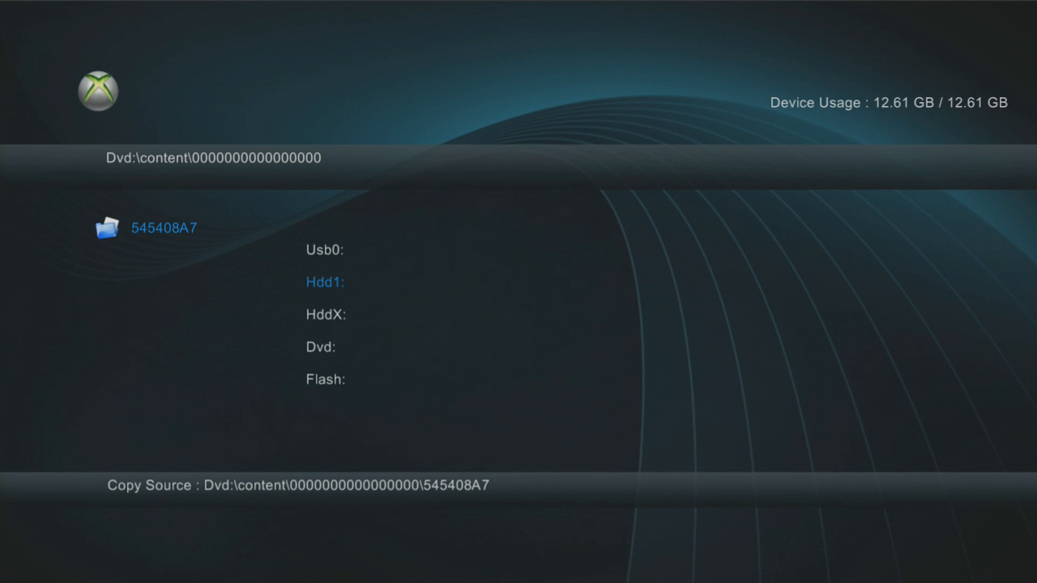
left_click(324, 282)
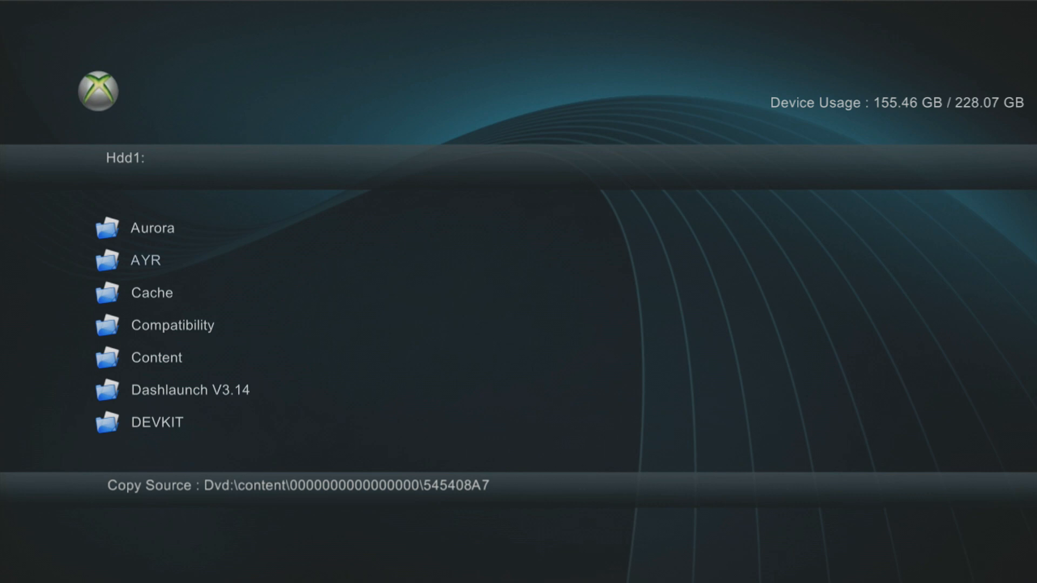
left_click(157, 358)
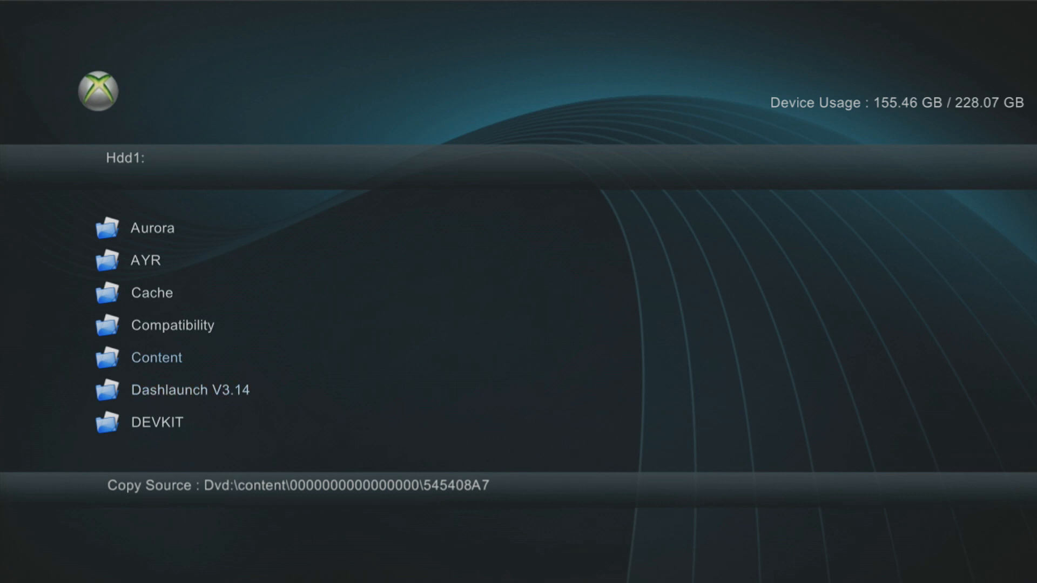
left_click(156, 357)
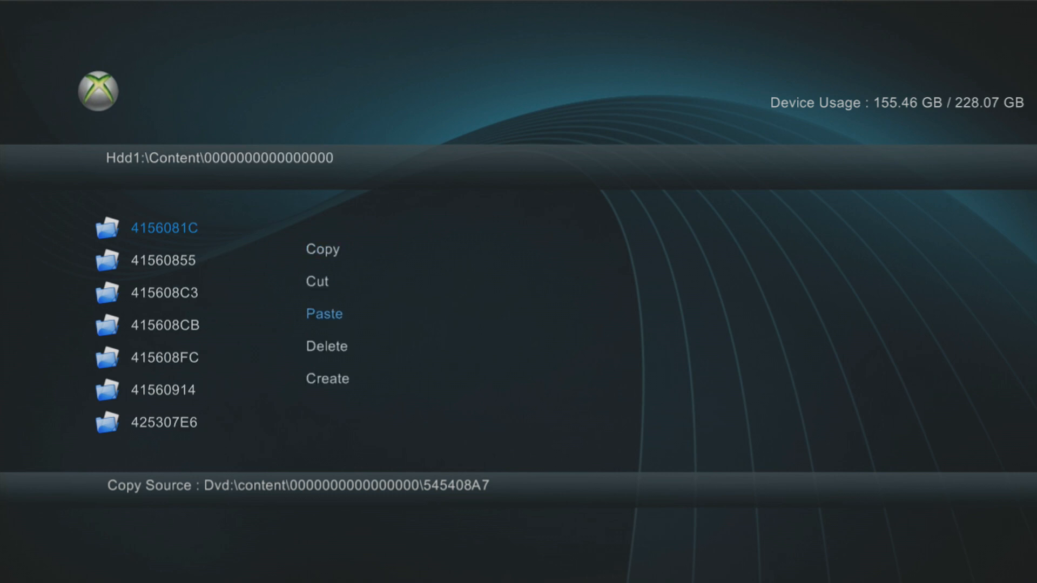
left_click(324, 313)
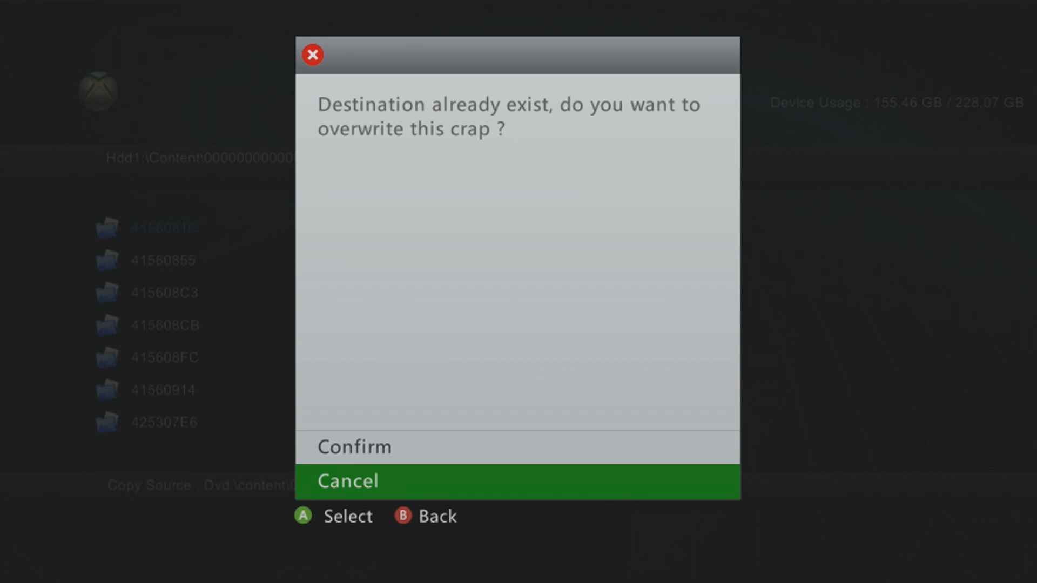
- Answer the 'Destination already exist' overwrite prompt for 545408A7
left_click(347, 481)
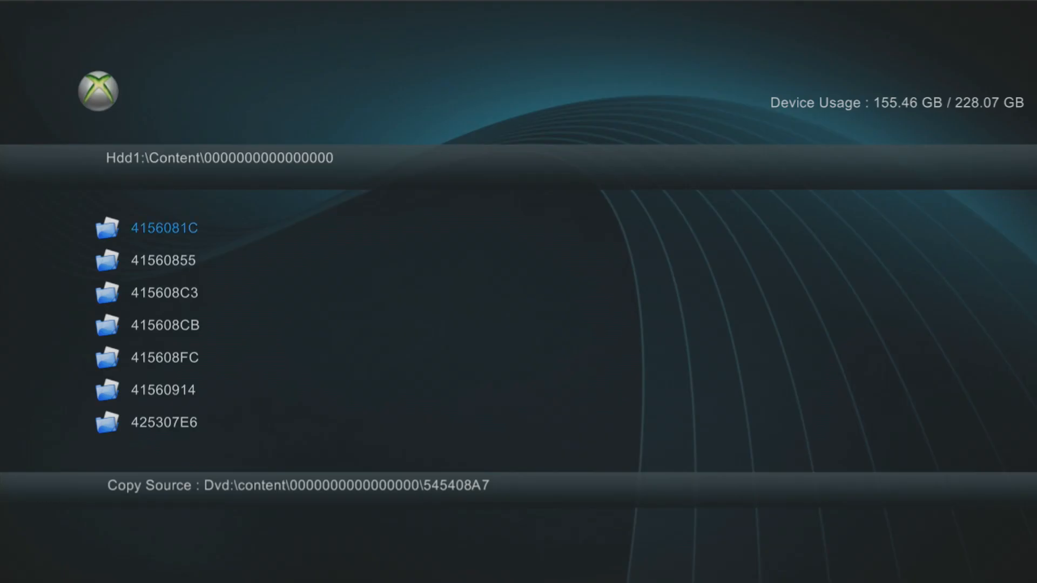